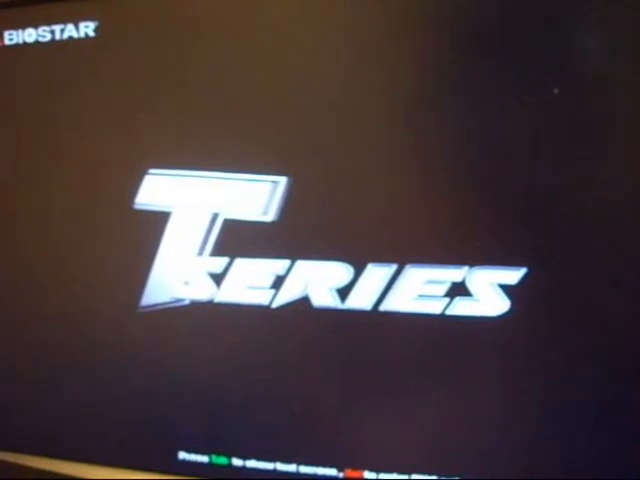
Step: Enter BIOS setup with Del during the BIOSTAR T-Series splash, landing on Boot Settings Configuration
{"action": "key", "text": "del"}
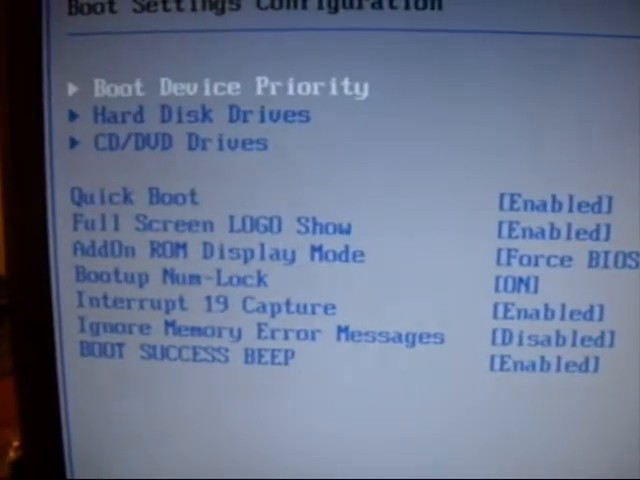
Step: Move to the T-Series Settings page and browse the Manual OverClock System and CPU options
{"action": "key", "text": "Right"}
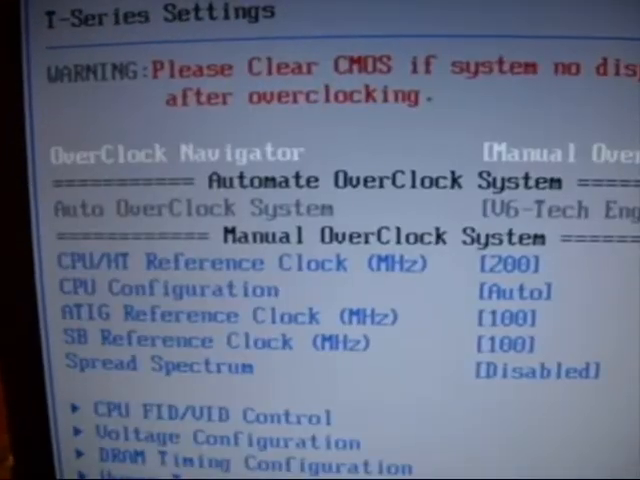
{"action": "scroll", "scroll_direction": "down", "scroll_amount": 3}
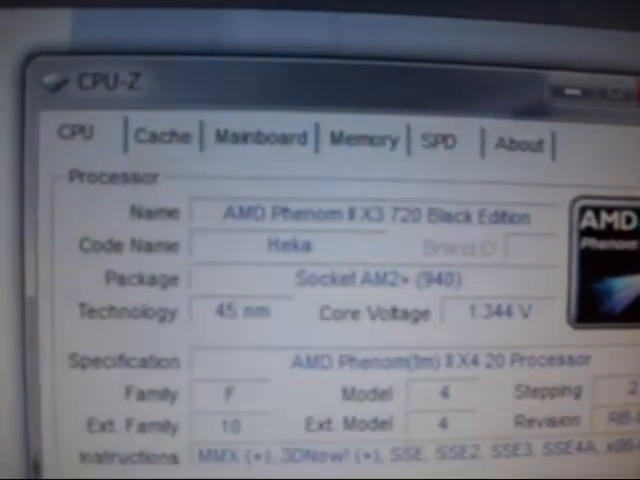
Step: Review the CPU tab's 4 cores/4 threads at 3400 MHz and the Memory tab's 4096 MB dual-channel DDR2
{"action": "scroll", "scroll_direction": "down", "scroll_amount": 3}
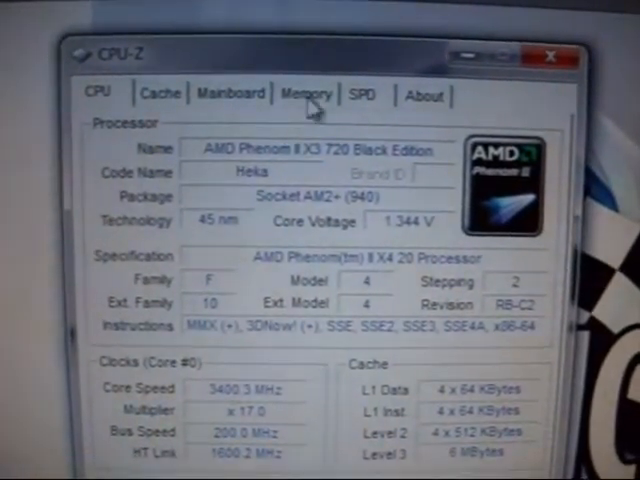
{"action": "left_click", "coordinate": [308, 92]}
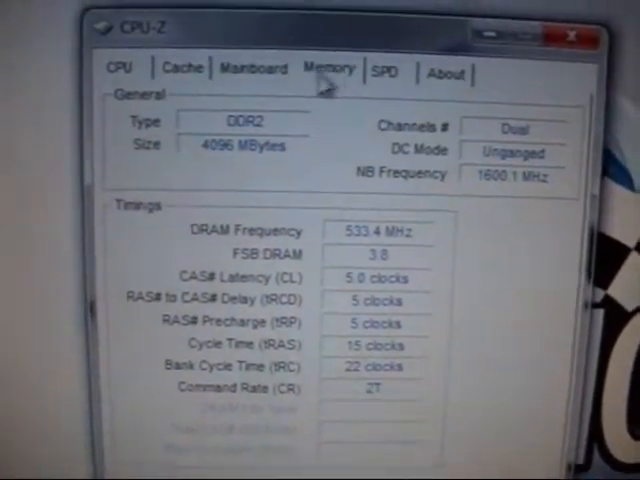
{"action": "left_click", "coordinate": [120, 68]}
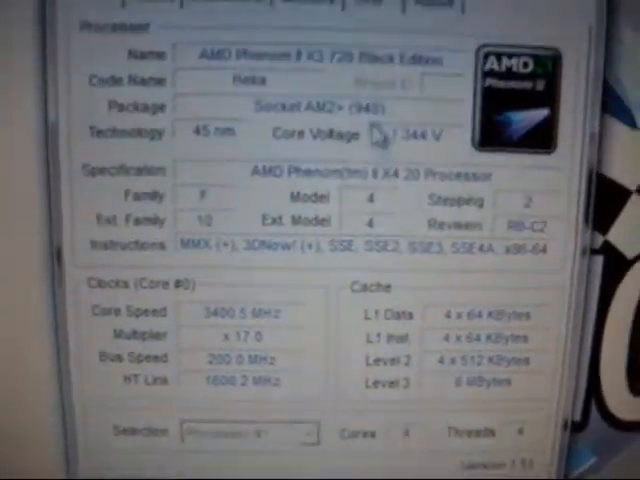
{"action": "left_click", "coordinate": [220, 20]}
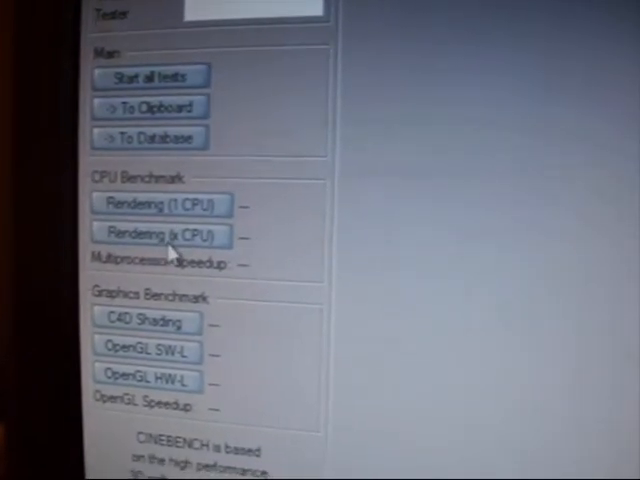
Step: Start the Rendering (x CPU) multi-threaded benchmark under CPU Benchmark
{"action": "left_click", "coordinate": [160, 236]}
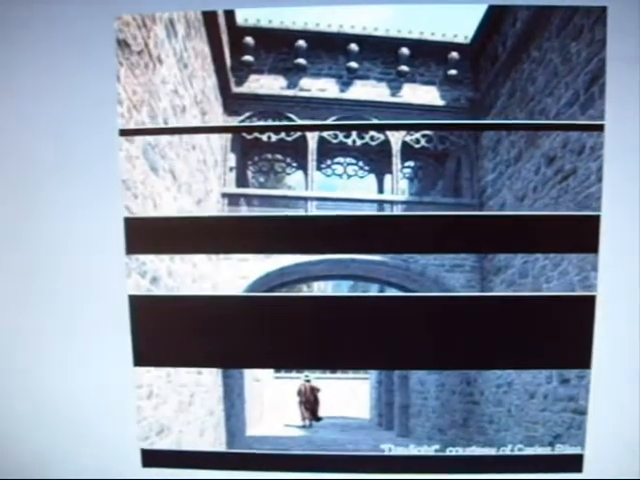